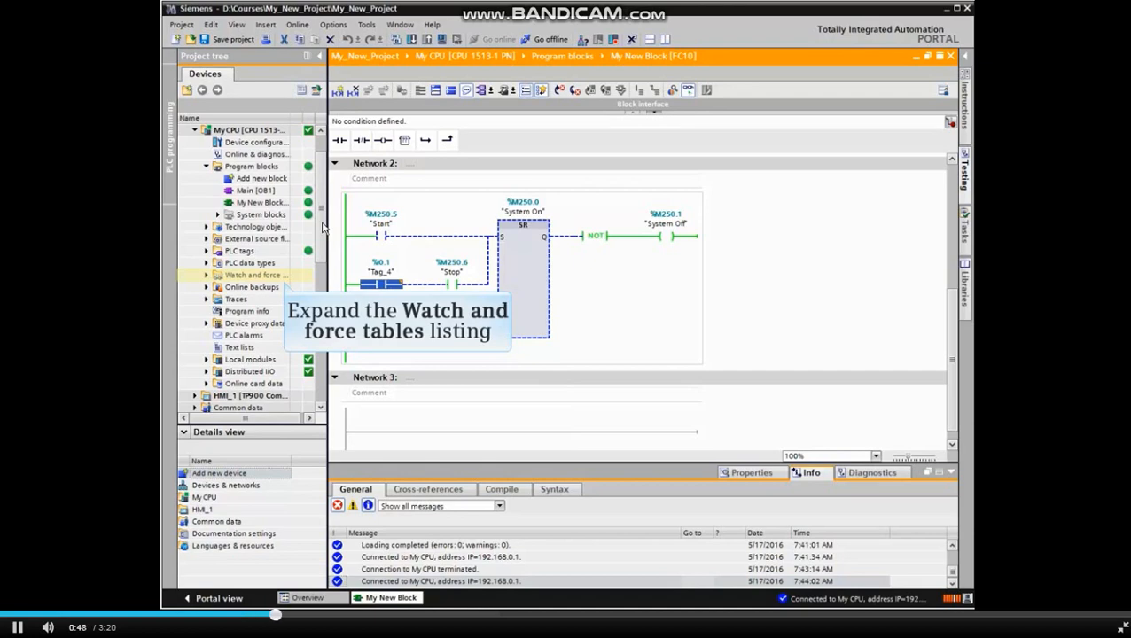
Expand Watch and force tables in the project tree and open the CPU's Force table.
left_click(206, 275)
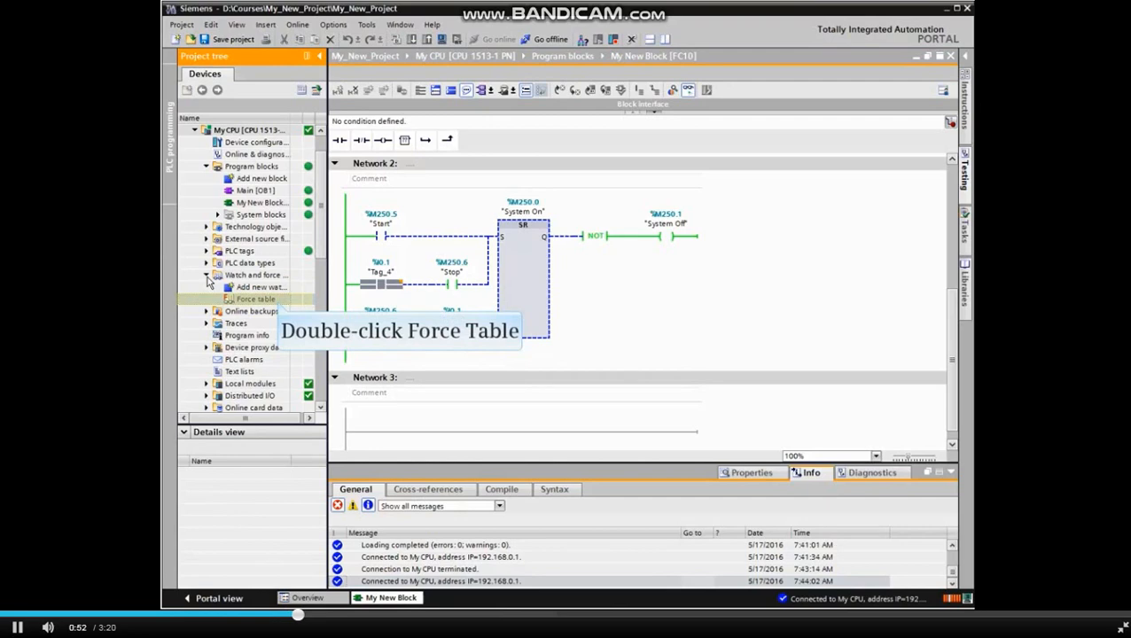
double_click(256, 297)
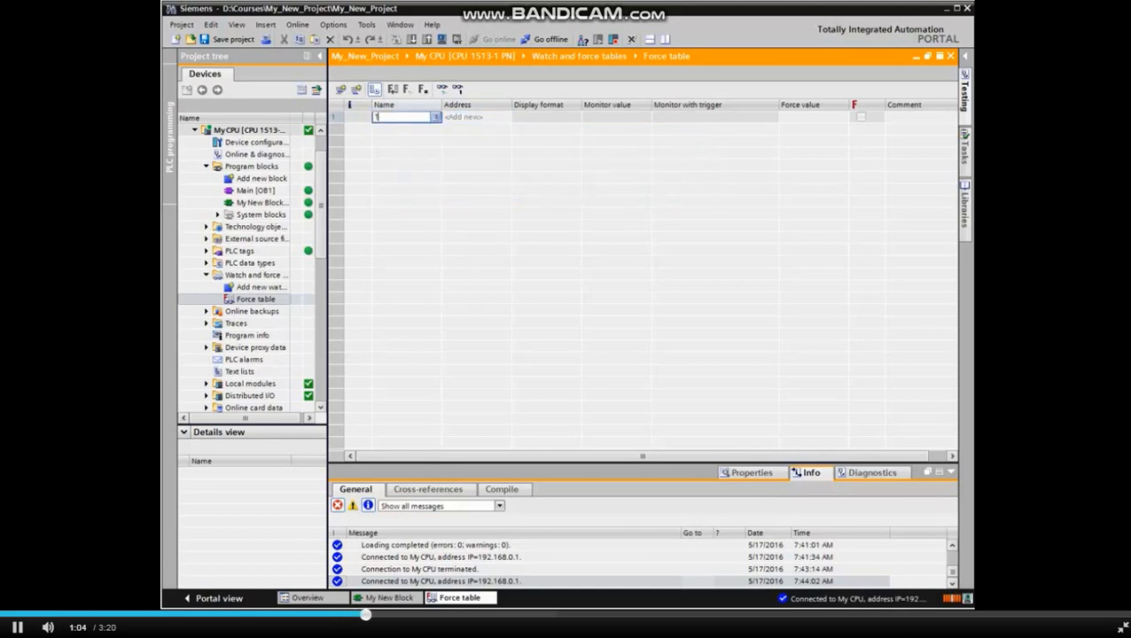
Enter Tag_4 (%I0.1:P) in the Name column with TRUE as its force value.
type("Tag_4\":P")
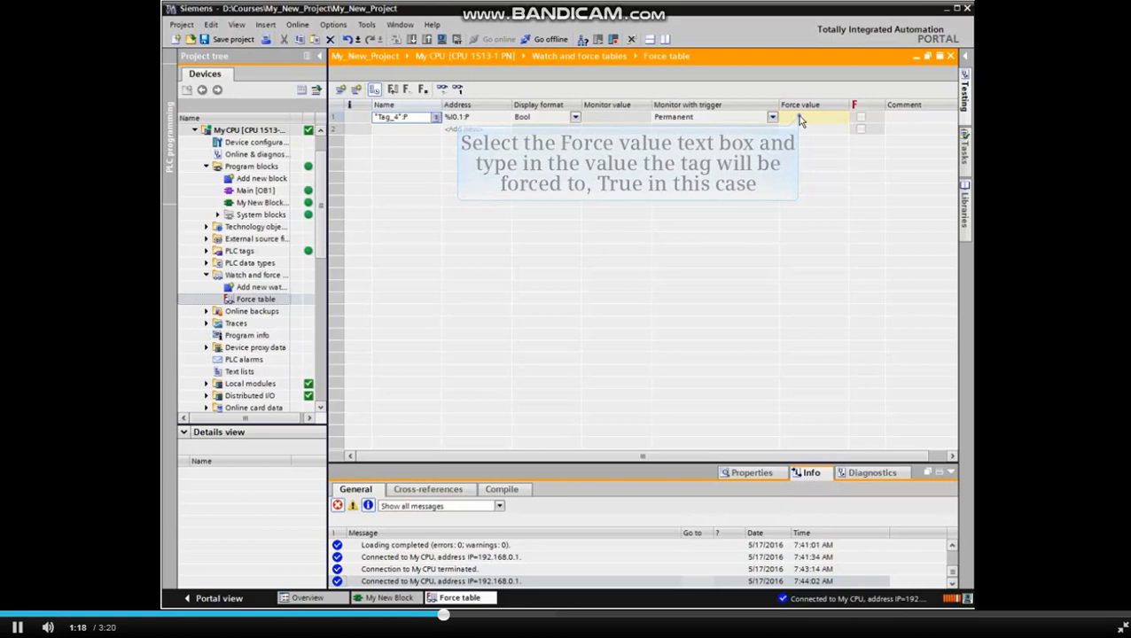
type("TRUE")
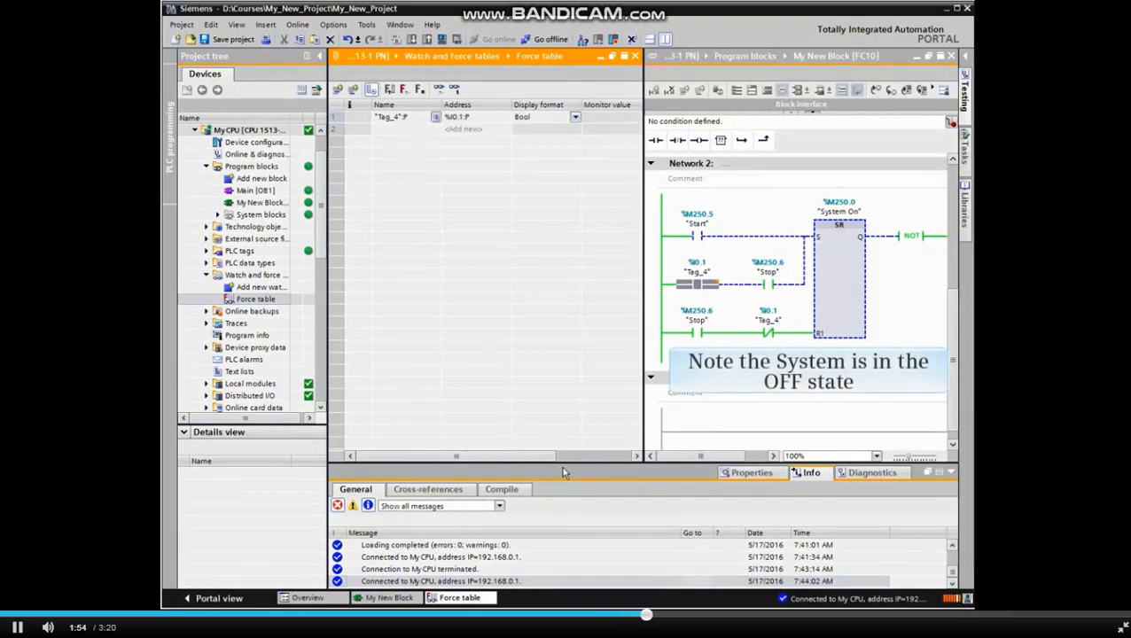
Scroll the force table right to reveal the trigger and force value columns beside the ladder block.
scroll("right", 3)
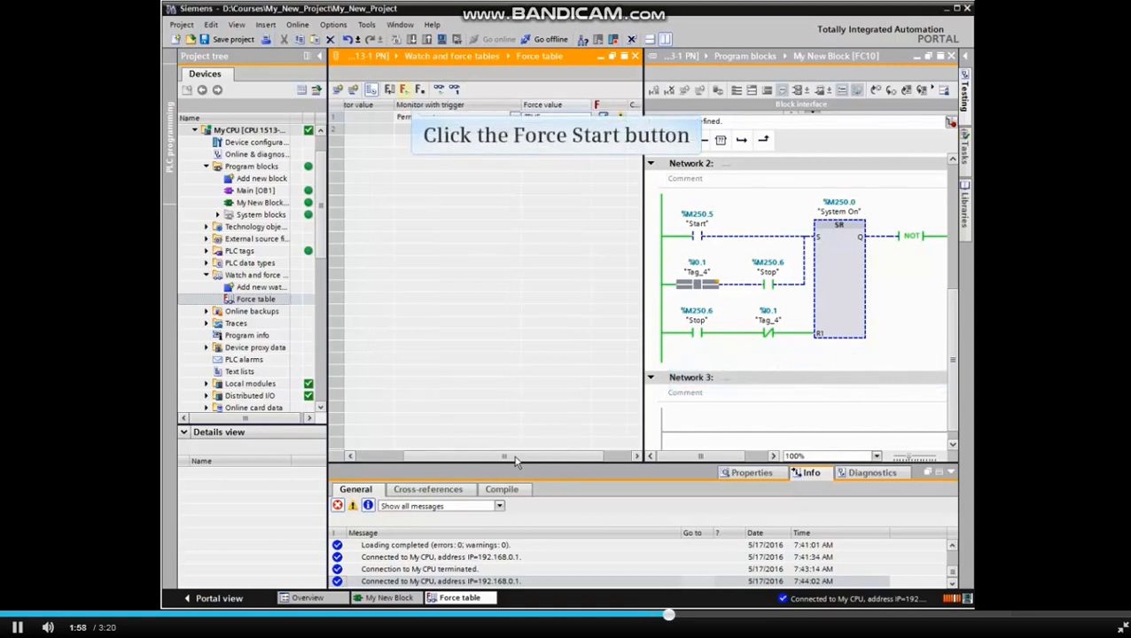
Start forcing Tag_4 to TRUE and confirm the Force all dialog with Yes.
left_click(404, 89)
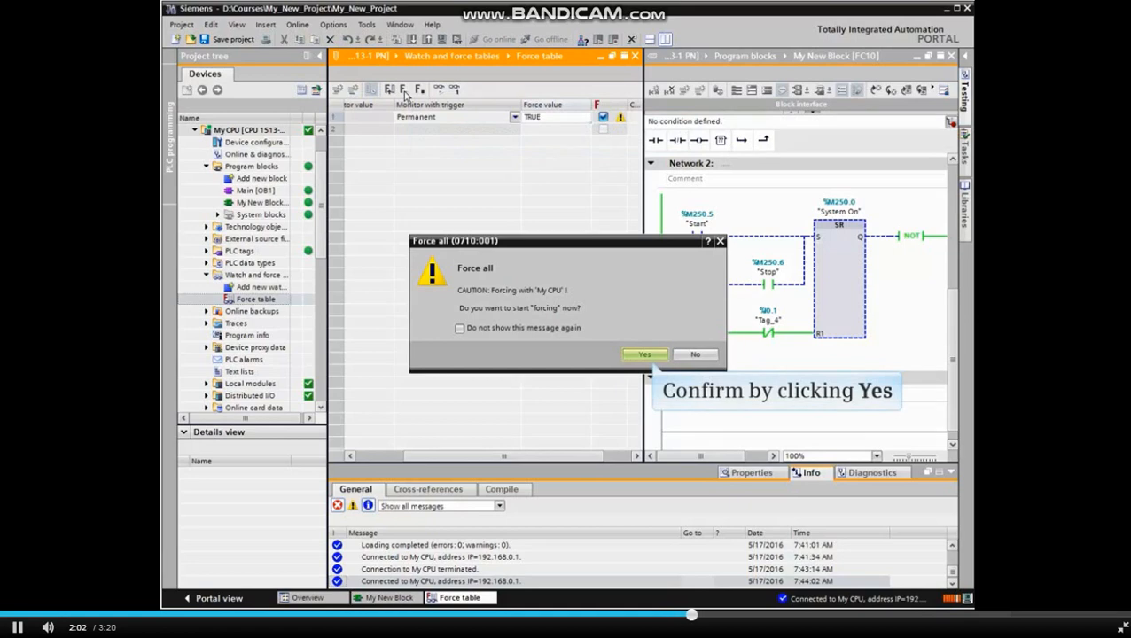
left_click(643, 354)
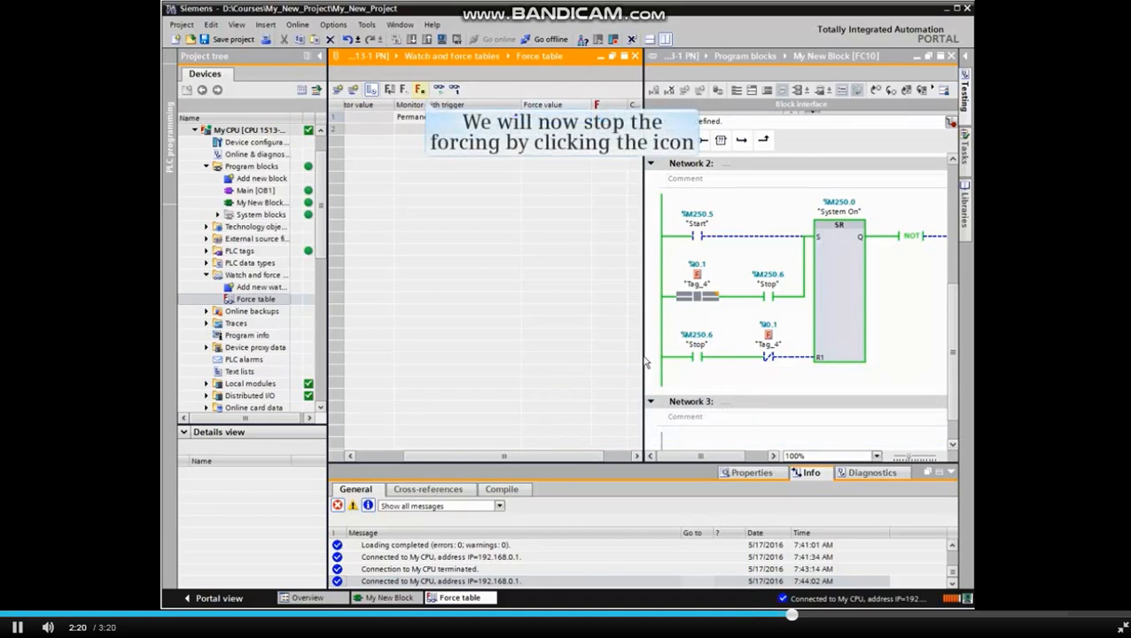
Stop forcing Tag_4 and confirm the Stop Forcing dialog with Yes.
left_click(418, 88)
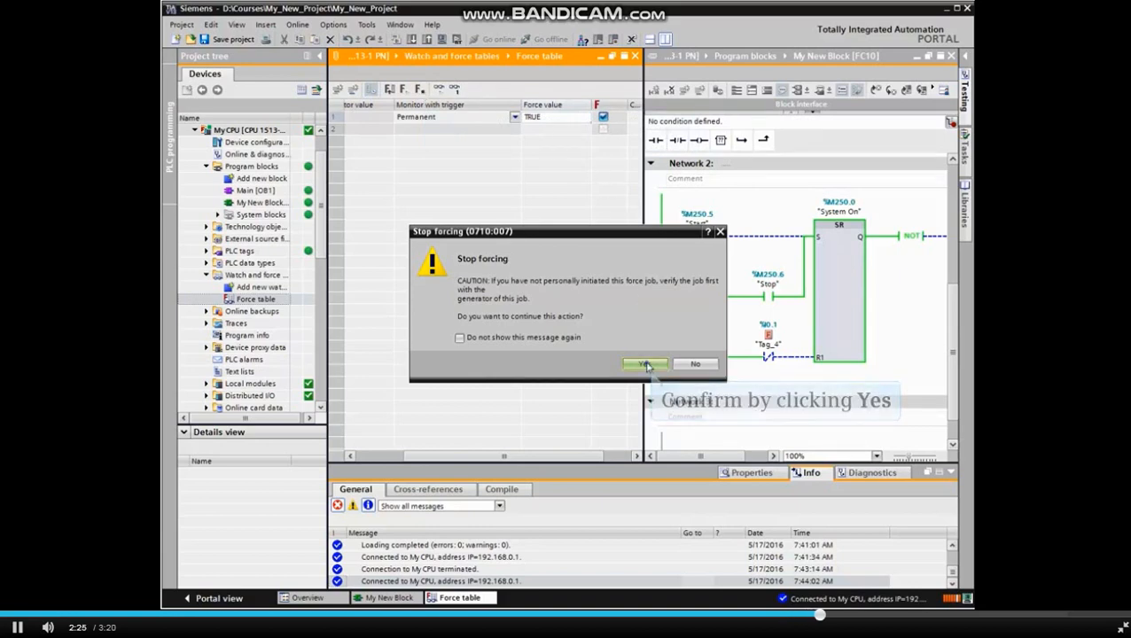
left_click(643, 363)
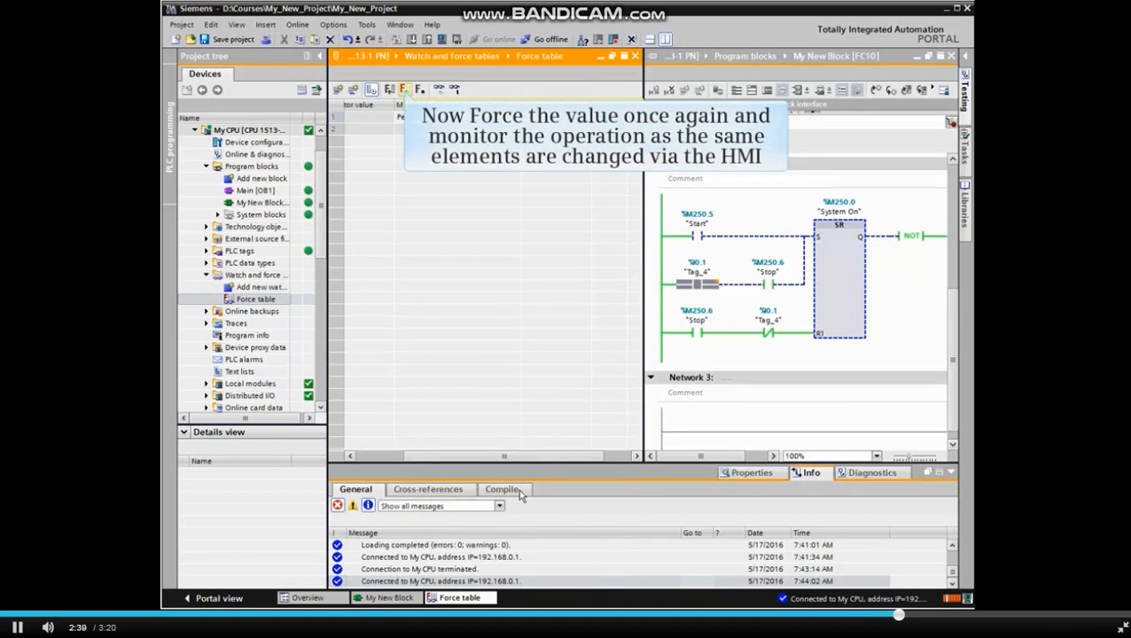
mouse_move(412, 281)
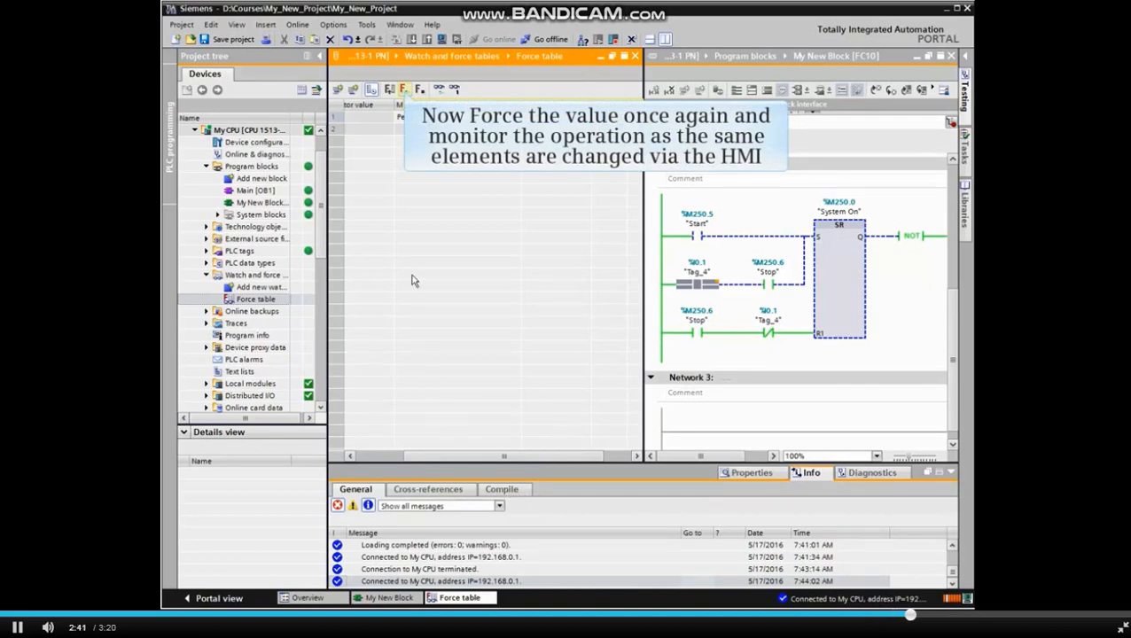
Restart forcing Tag_4 to TRUE and confirm the Force all dialog again.
left_click(404, 88)
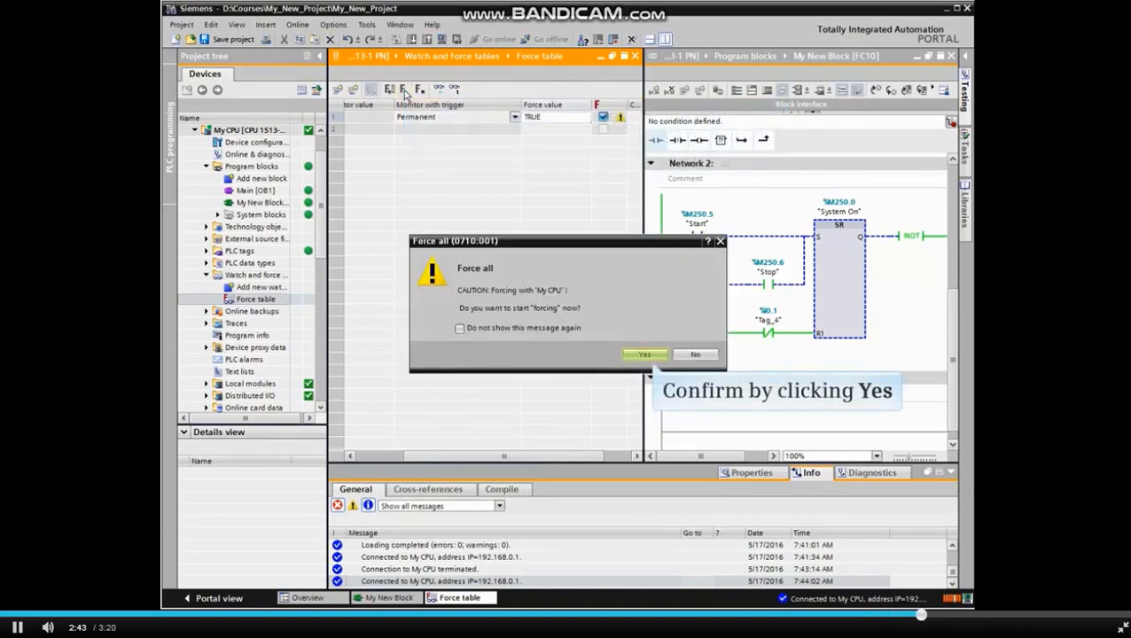
left_click(643, 355)
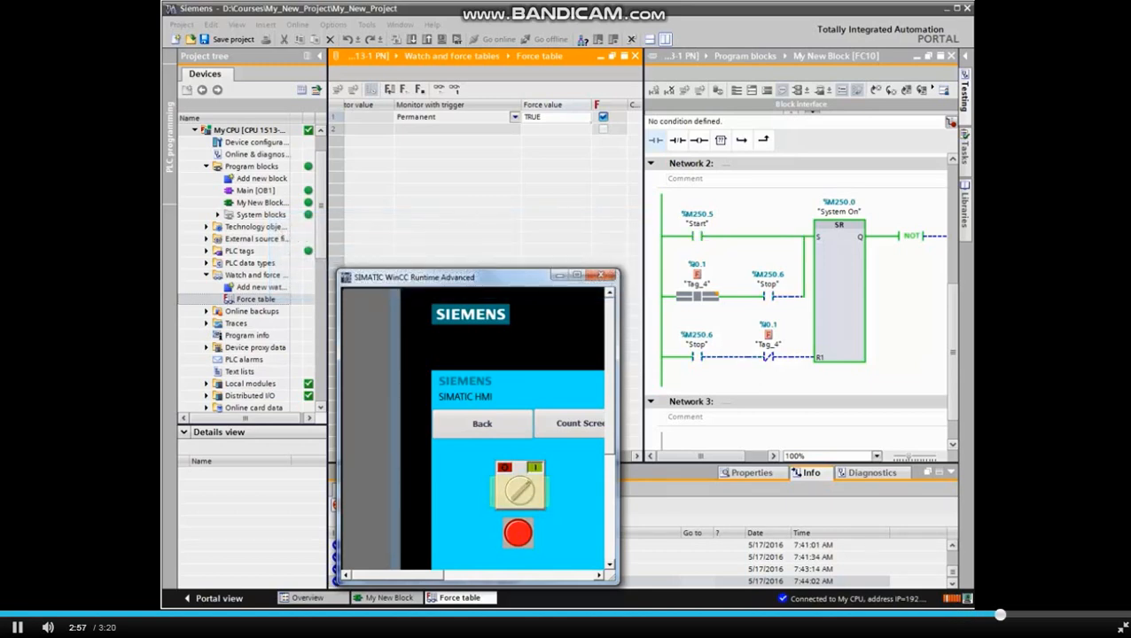
Turn the HMI selector switch on the WinCC Runtime screen and turn it back.
left_click(517, 488)
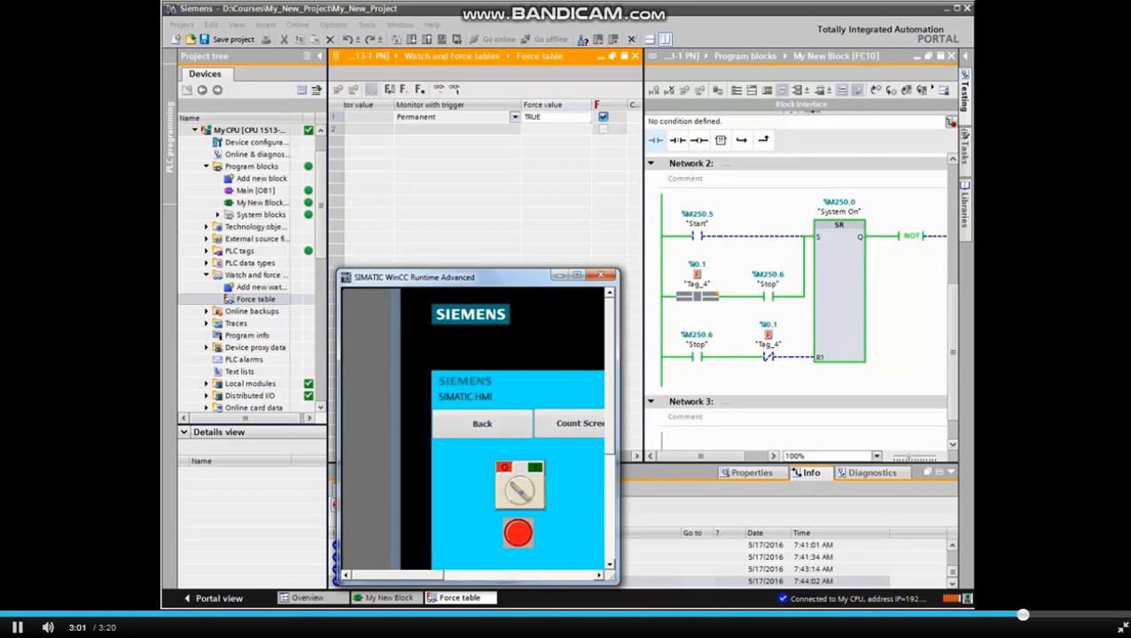
left_click(519, 486)
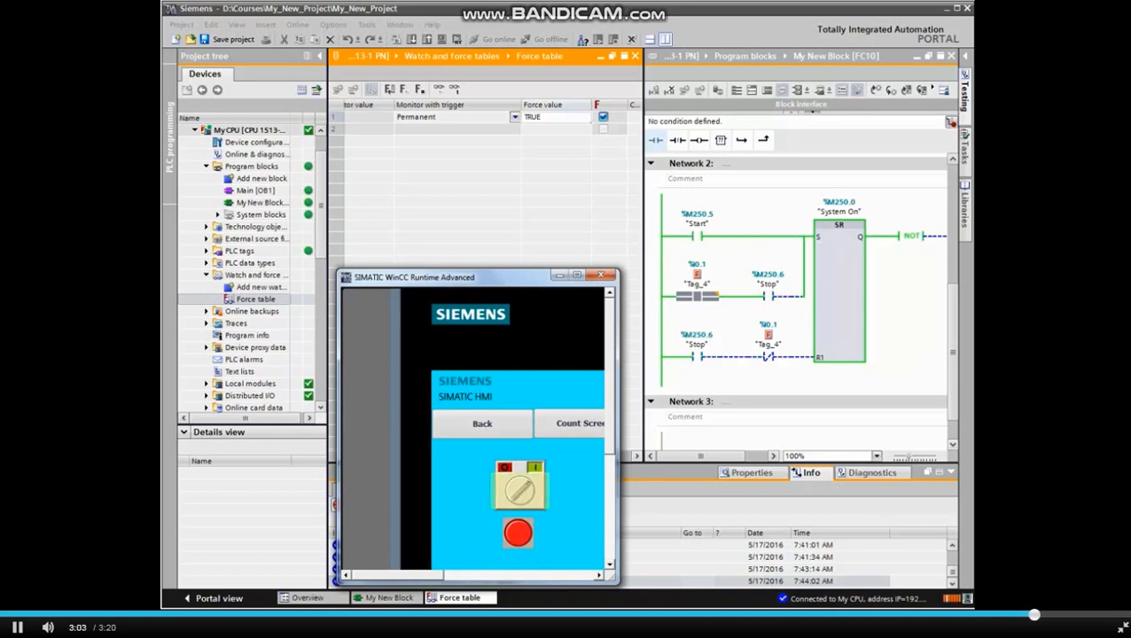